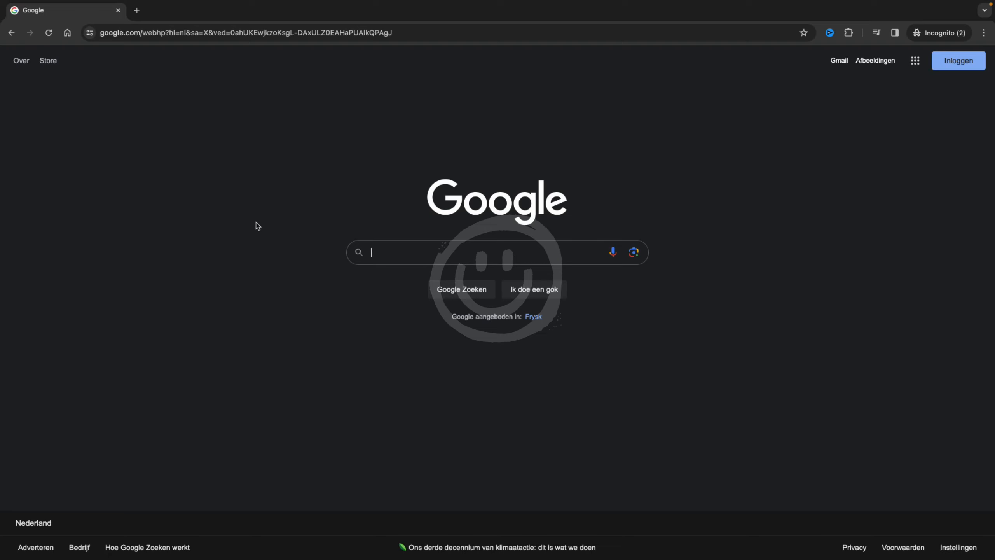
# Search Google for 'office 365' and open the Microsoft 365 login result.
pyautogui.write('office 365')
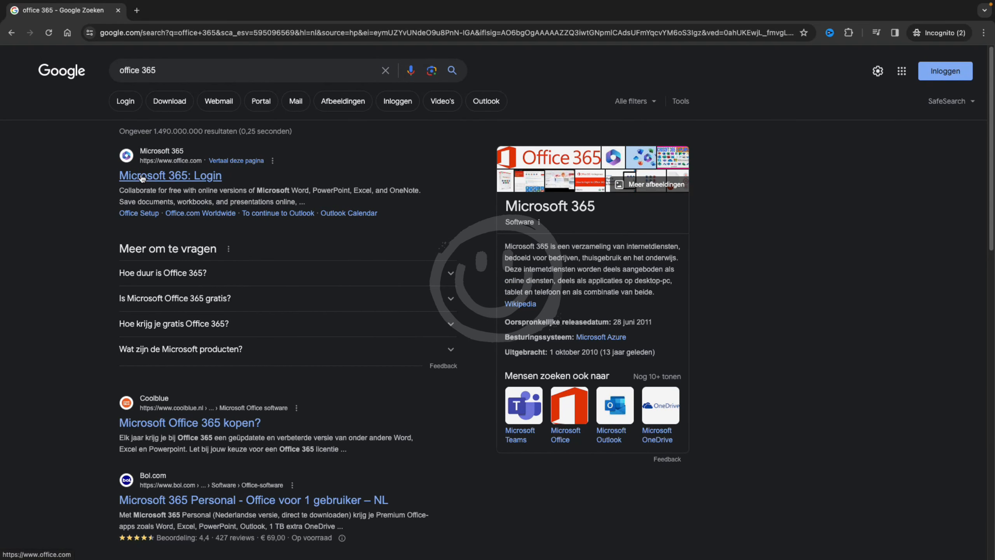
pyautogui.click(169, 176)
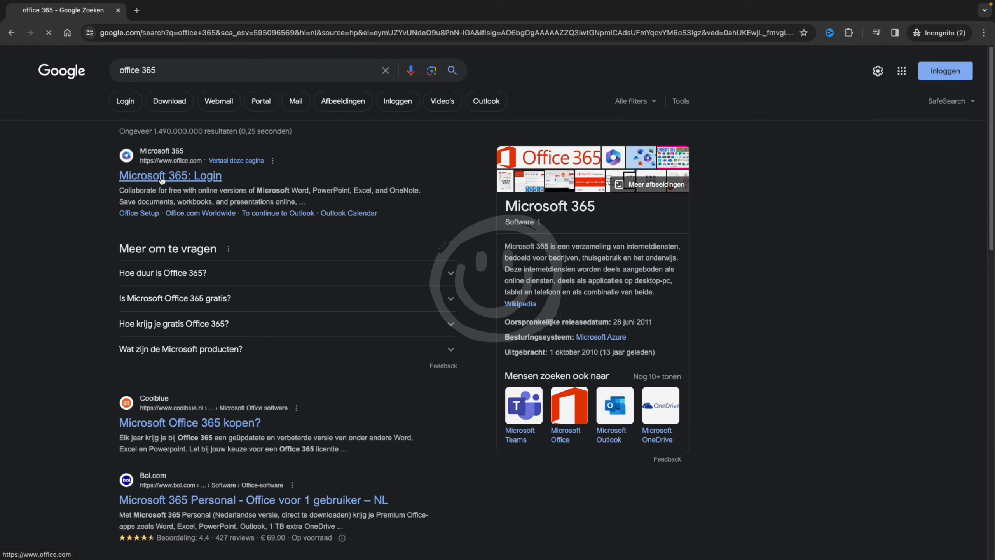
pyautogui.click(170, 176)
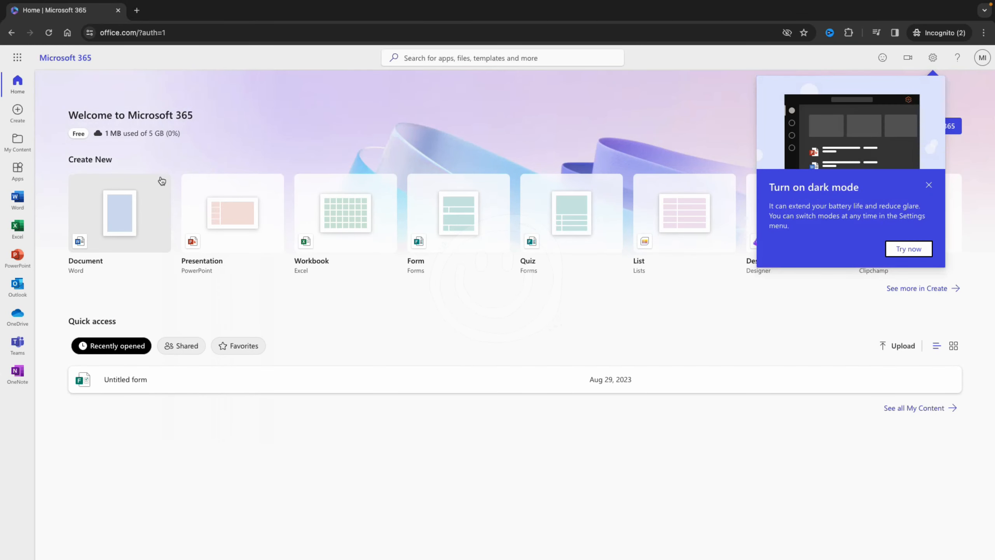
# Dismiss the dark mode popup and open PowerPoint from the left app bar.
pyautogui.click(928, 184)
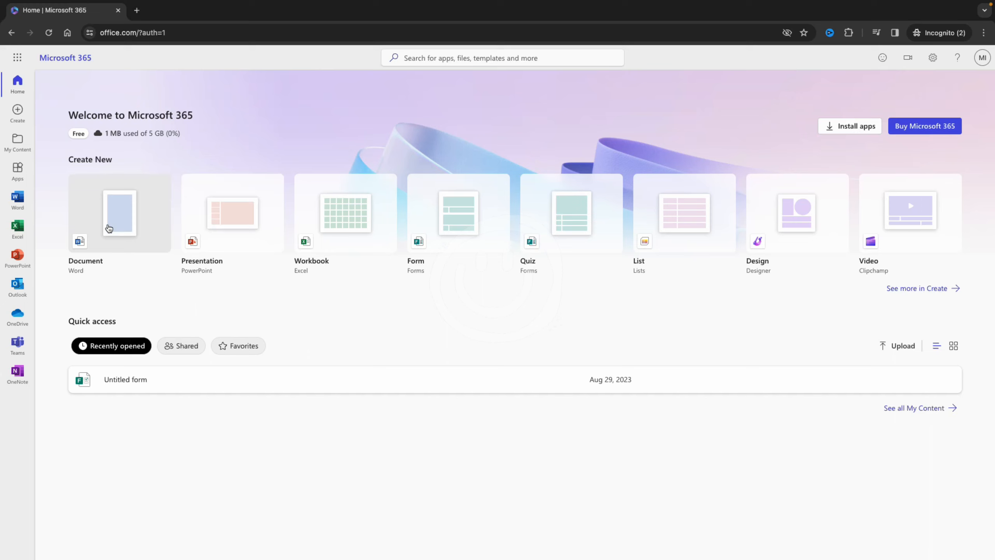
pyautogui.moveTo(17, 257)
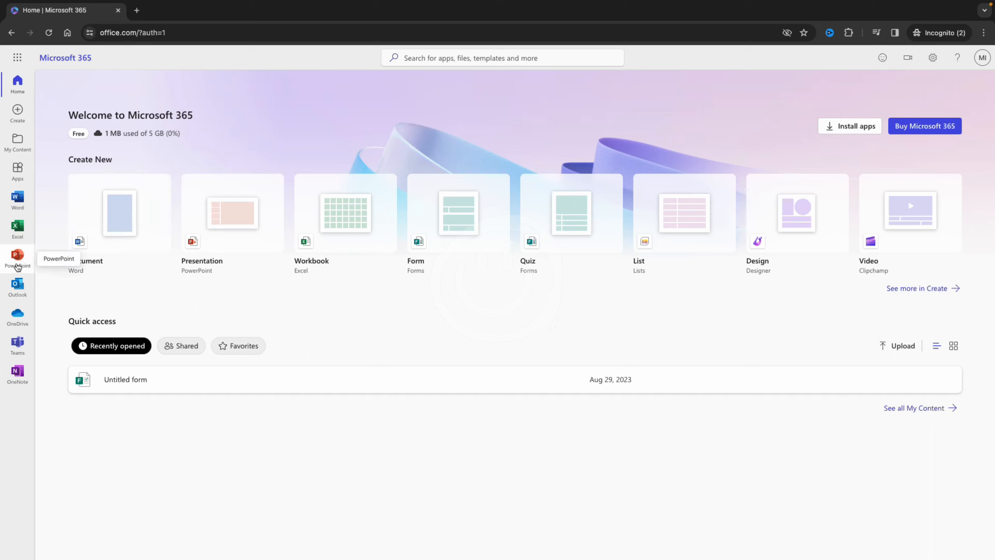
pyautogui.click(17, 258)
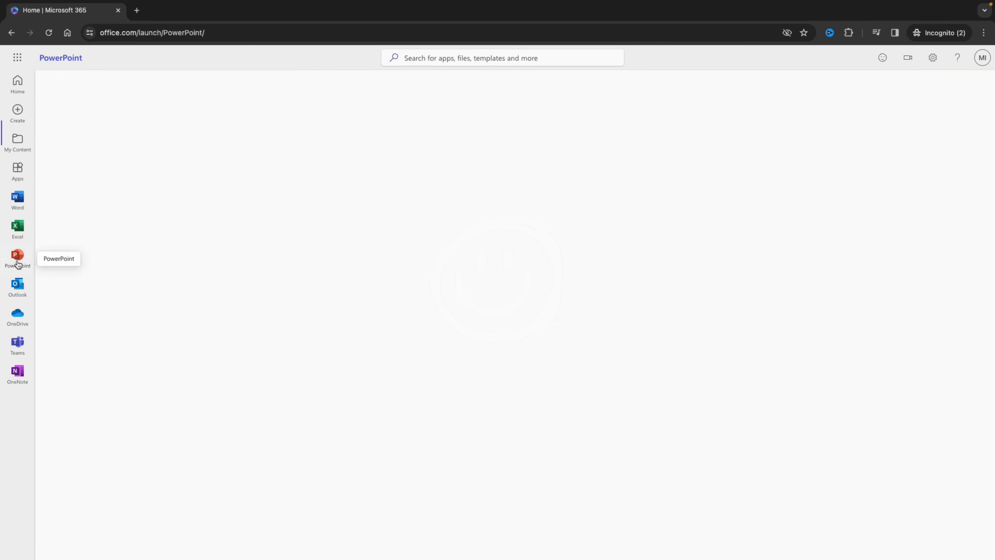
pyautogui.click(17, 257)
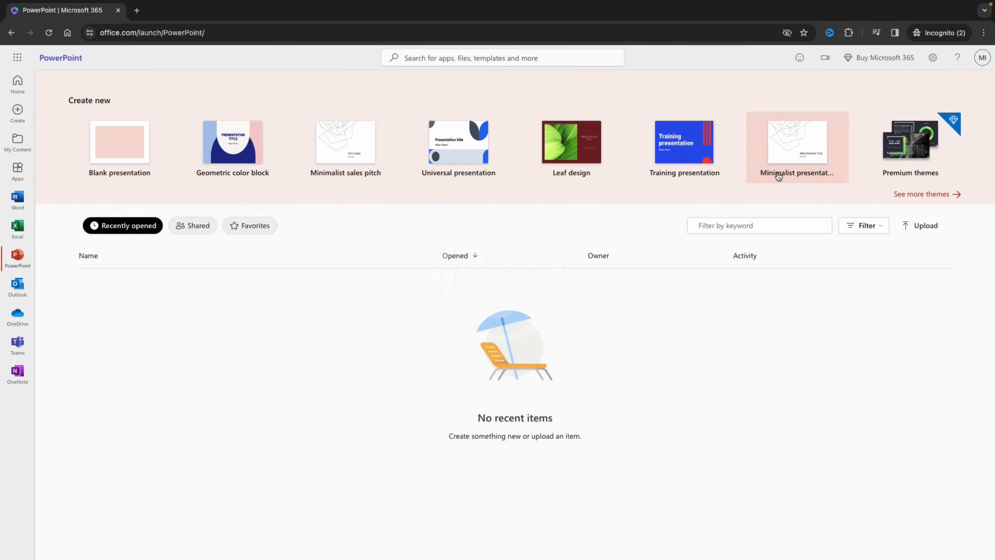
pyautogui.moveTo(346, 140)
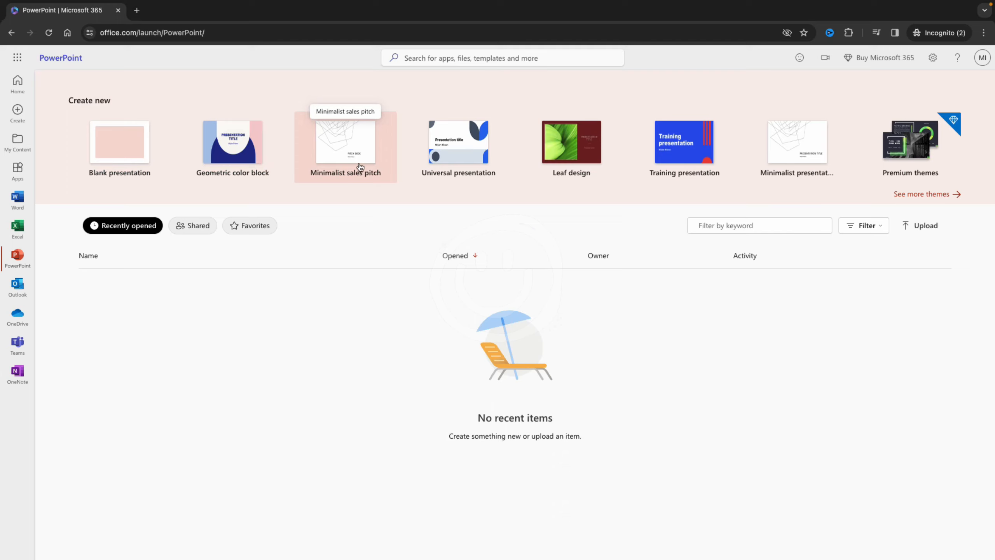